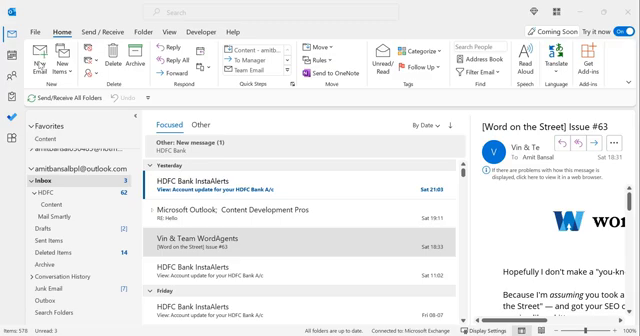
# Start a new blank email message with Ctrl+N
pyautogui.press('ctrl+n')
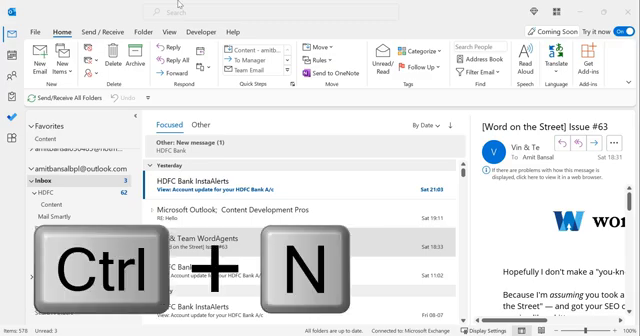
pyautogui.press('ctrl+n')
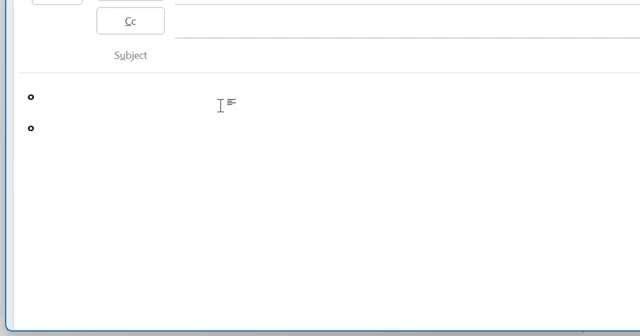
# Replace the second line's degree symbol with the temperature 30°
pyautogui.click(38, 130)
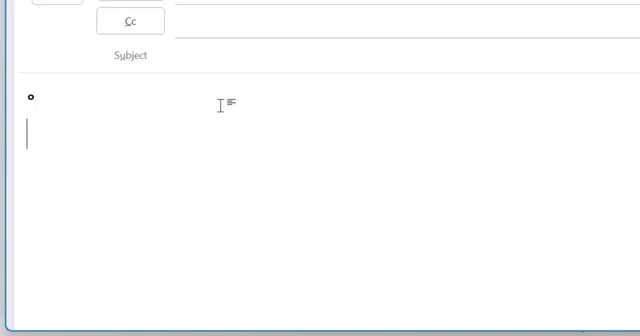
pyautogui.write('3')
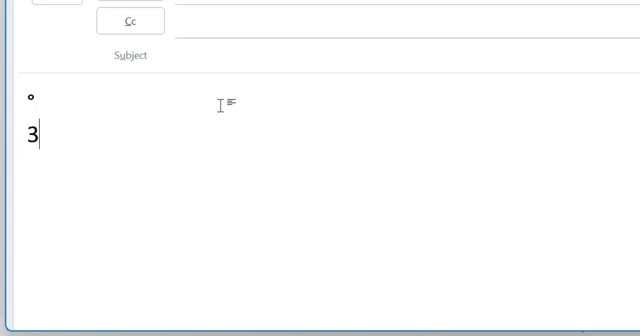
pyautogui.write('0')
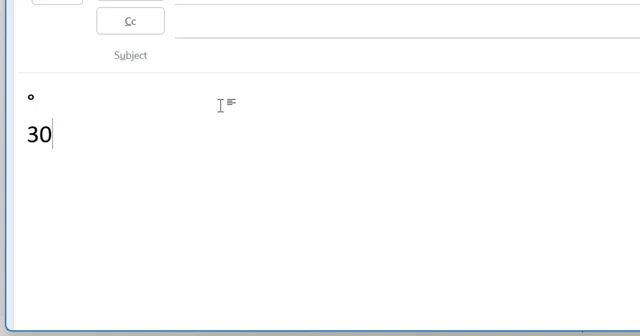
pyautogui.write('°')
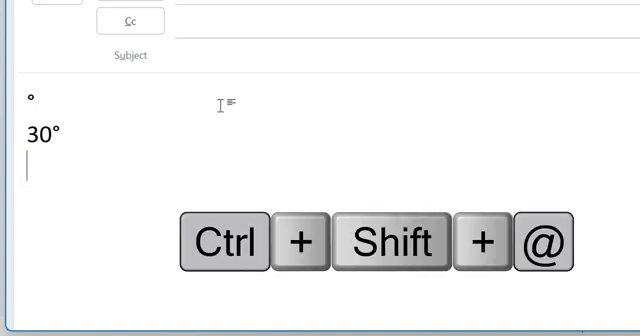
# Insert ring-shaped degree marks on new lines using the Ctrl+Shift+@ accent shortcut
pyautogui.press('ctrl+shift+@')
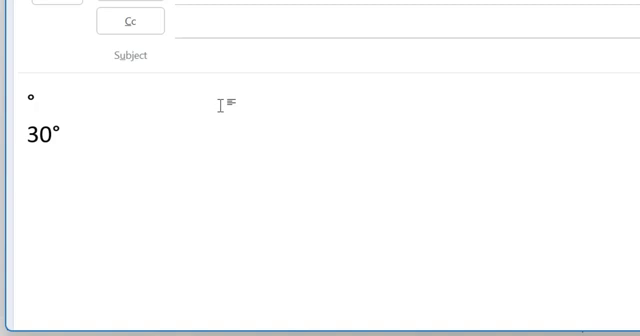
pyautogui.press('space')
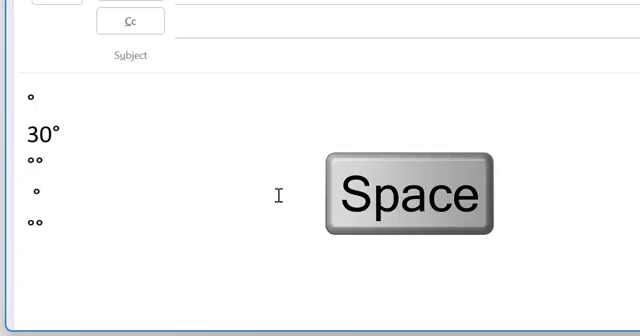
pyautogui.press('space')
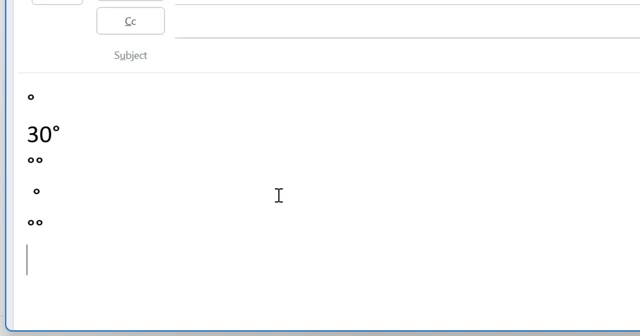
pyautogui.press('ctrl+shift+2')
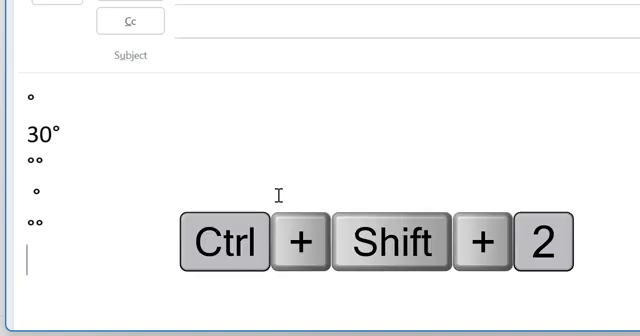
pyautogui.press('space')
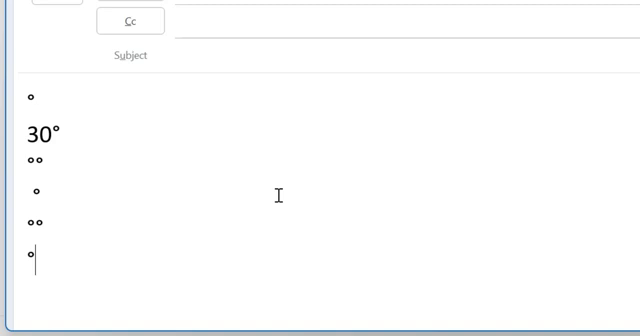
# Convert the typed code 00B0 into a degree symbol with Alt+X on the last line
pyautogui.write('°00')
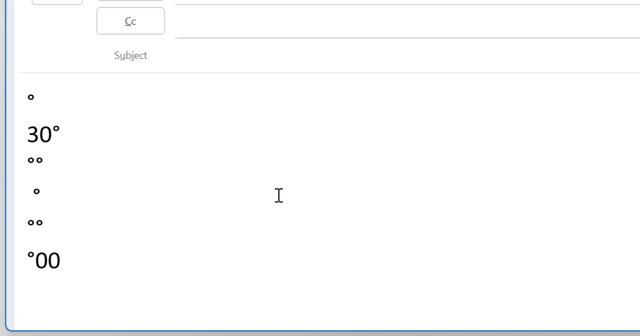
pyautogui.write('B')
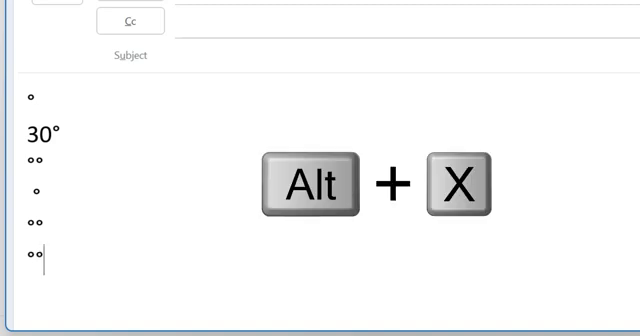
pyautogui.press('alt+x')
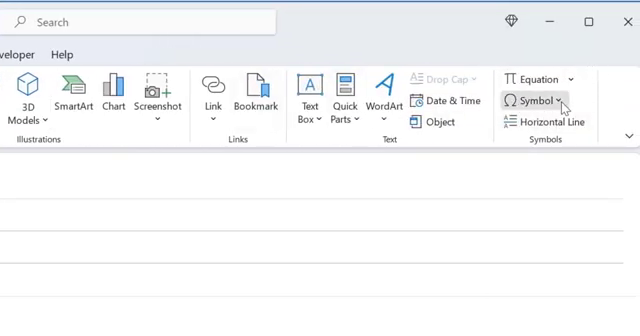
# Show the Insert ribbon's quick Symbol list and its More Symbols chooser
pyautogui.click(542, 99)
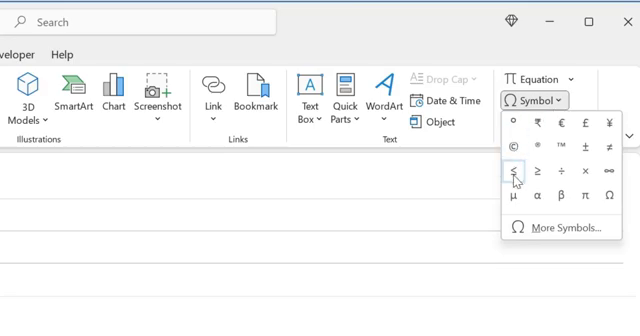
pyautogui.moveTo(492, 218)
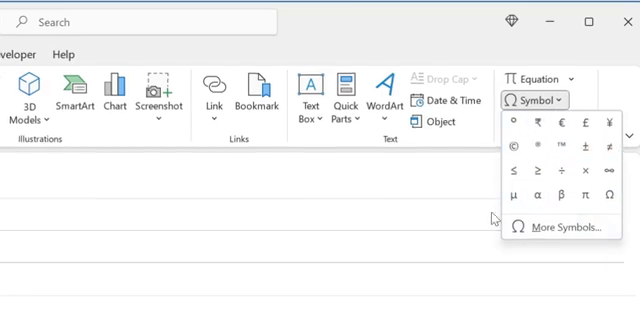
pyautogui.click(567, 226)
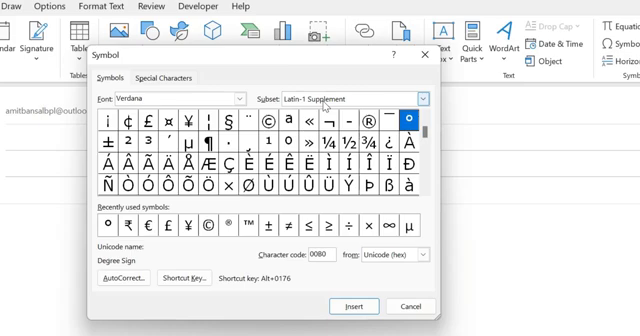
pyautogui.moveTo(330, 108)
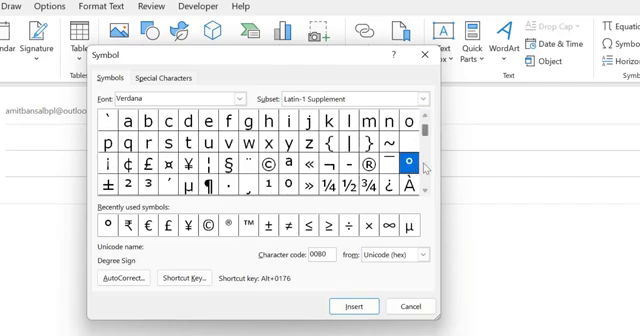
# Select the Degree Sign (code 00B0, Alt+0176) in the Latin-1 Supplement symbol set
pyautogui.click(410, 161)
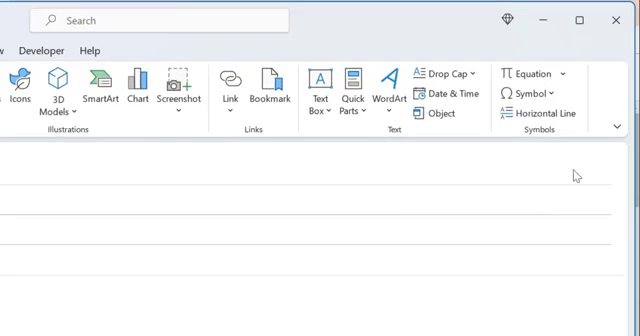
pyautogui.click(528, 95)
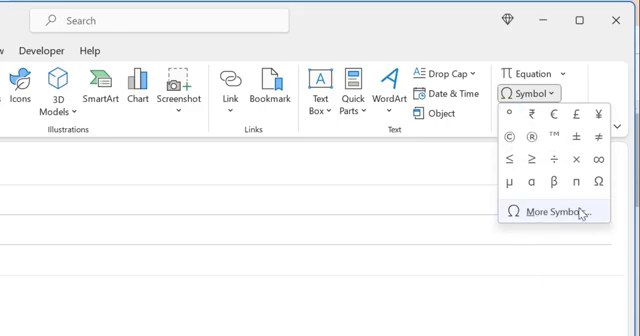
pyautogui.click(535, 92)
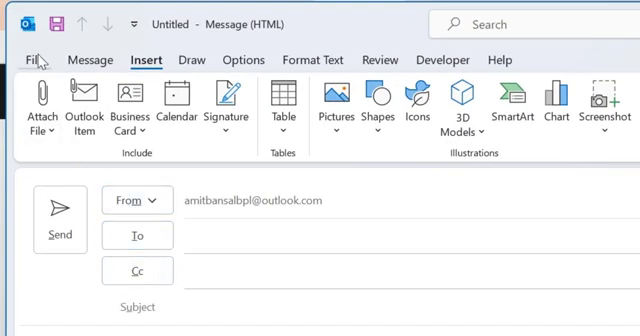
# Reach the AutoCorrect dialog through File > Options > Proofing
pyautogui.click(34, 60)
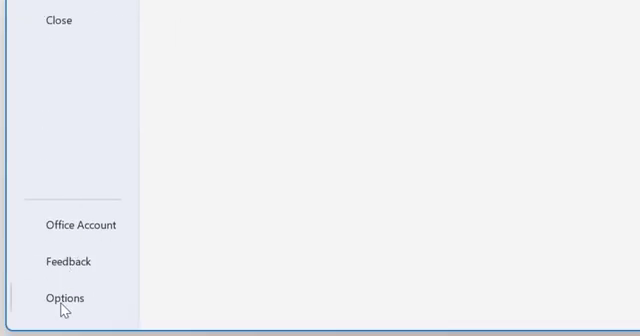
pyautogui.click(64, 298)
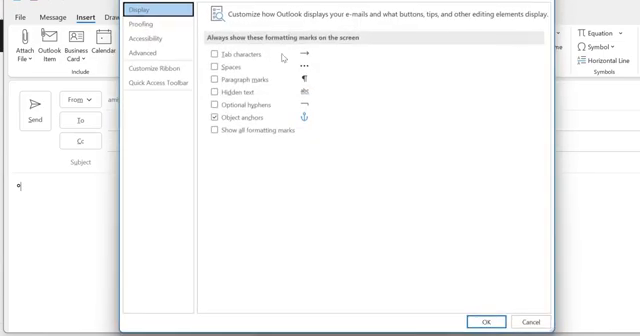
pyautogui.click(143, 19)
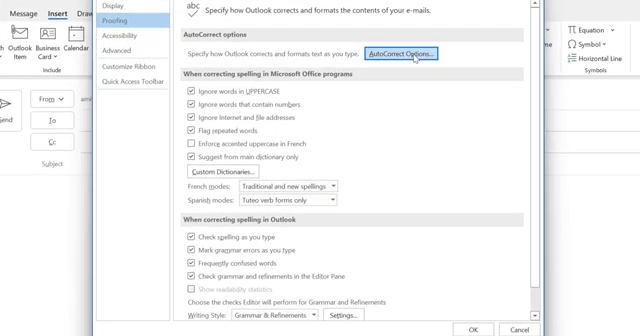
pyautogui.click(411, 51)
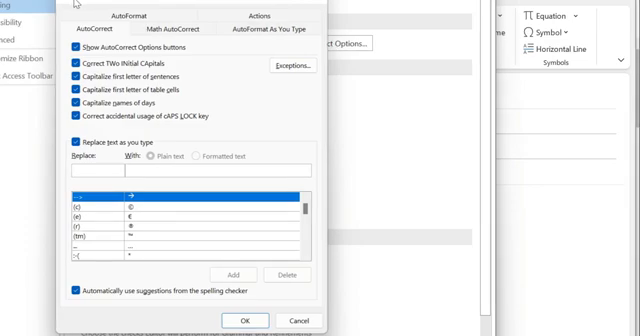
pyautogui.moveTo(128, 8)
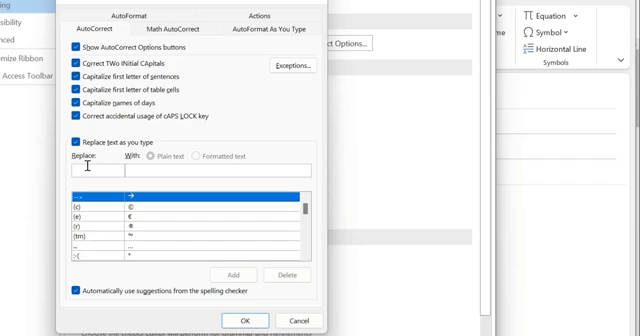
# Enter DEGIST as the AutoCorrect Replace shortcut text
pyautogui.write('DEGIN')
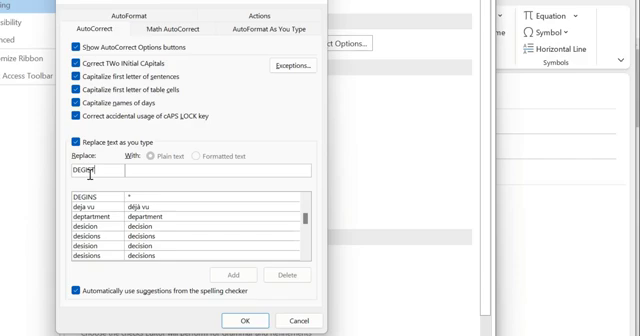
pyautogui.write('T')
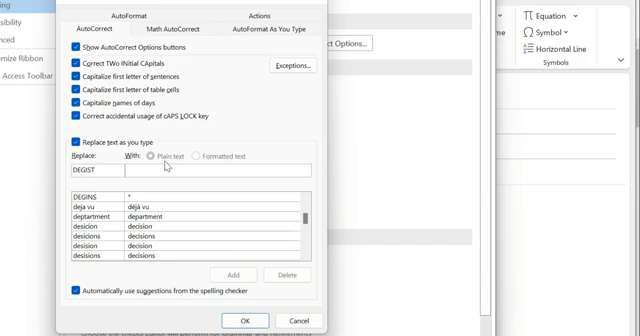
pyautogui.moveTo(65, 175)
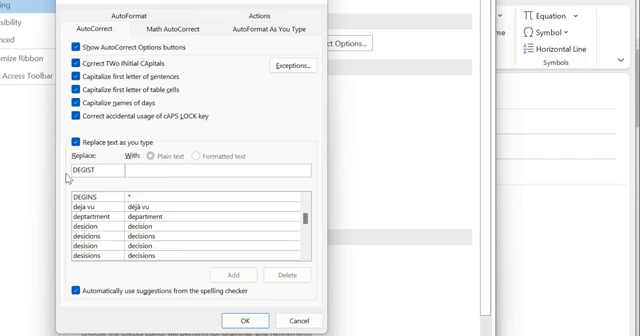
pyautogui.moveTo(141, 169)
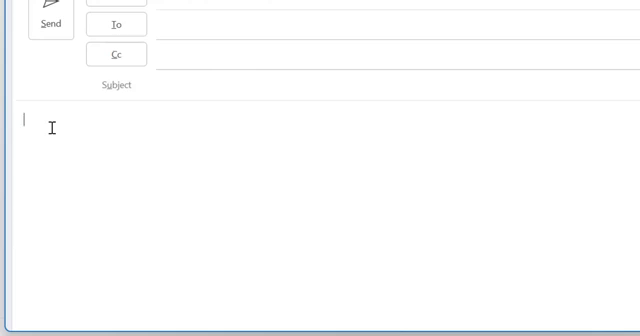
pyautogui.write('D')
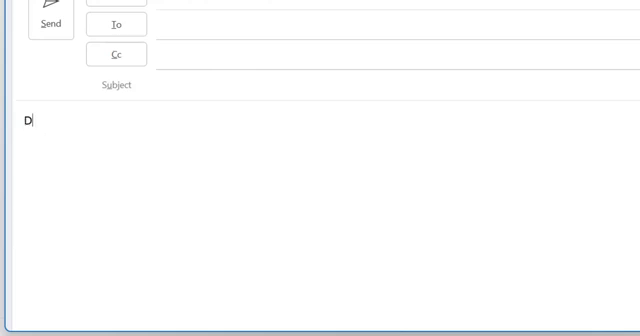
pyautogui.write('EGIS')
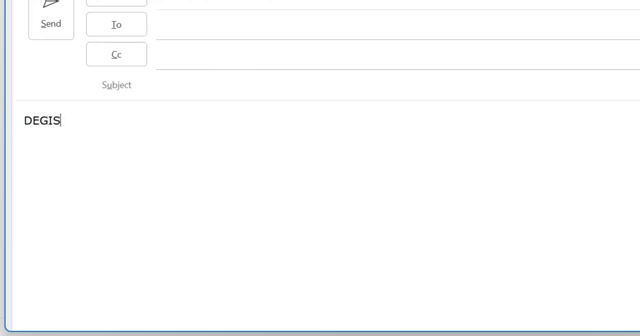
pyautogui.write('T')
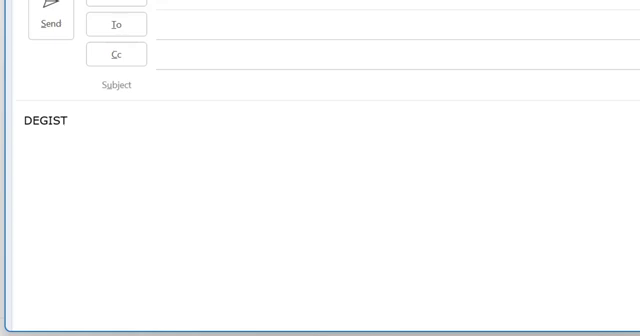
pyautogui.press('space')
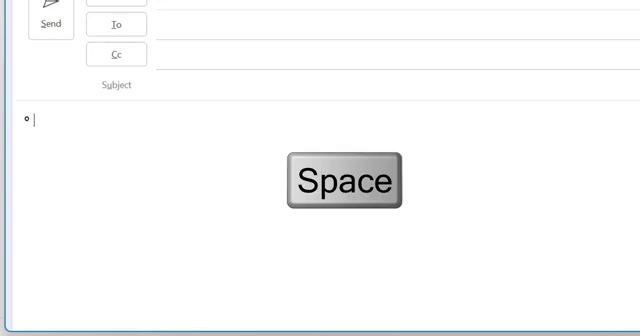
pyautogui.press('space')
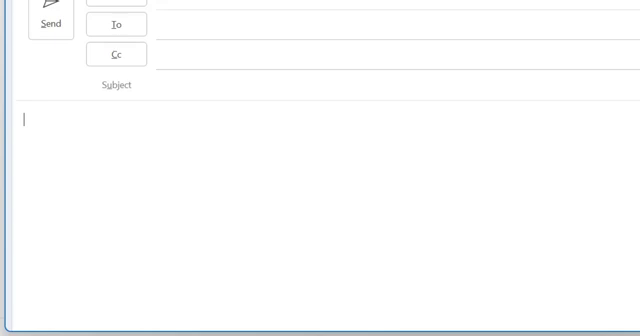
pyautogui.write('13')
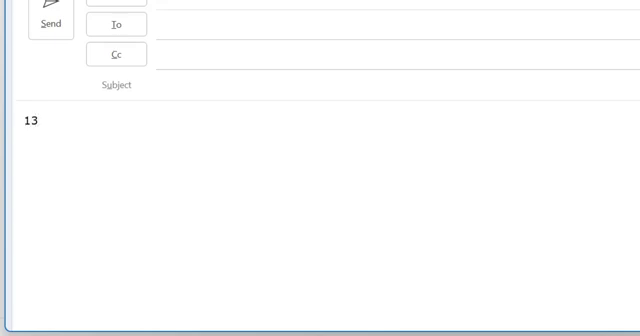
pyautogui.write('D')
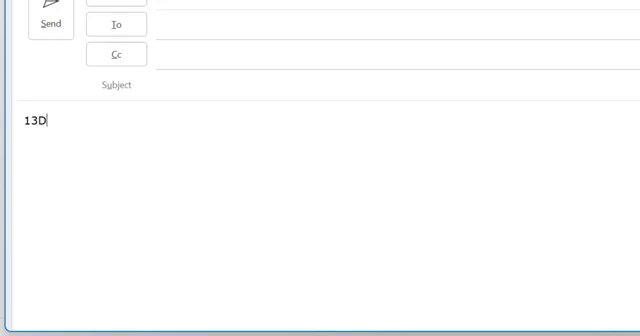
pyautogui.write('EGIST')
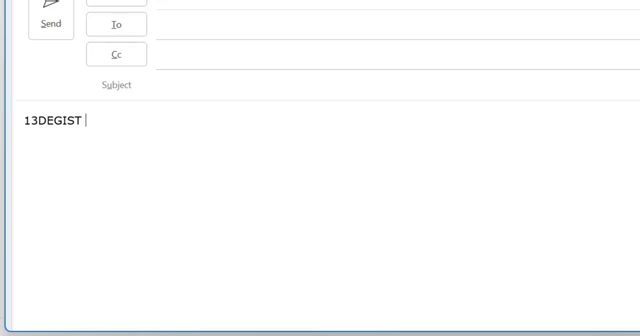
pyautogui.press('BackSpace')
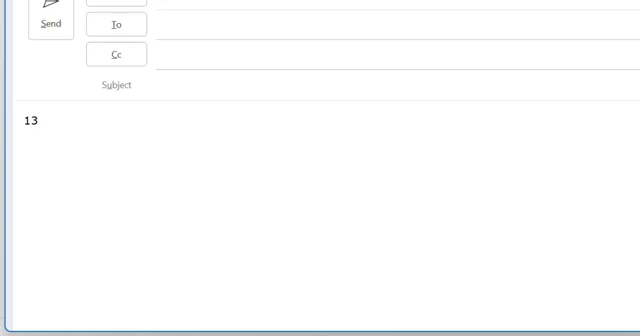
pyautogui.write('DEGIS')
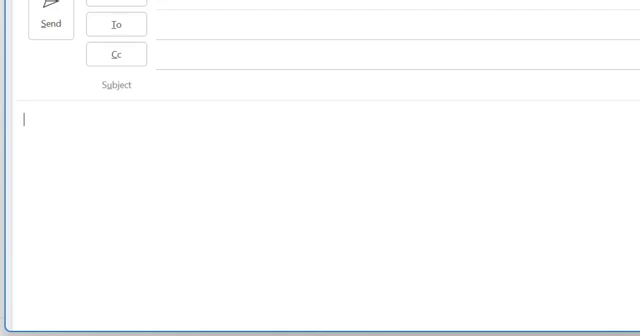
# Write 13 ℃ and 13 ℉ by converting codes 2103 and 2109 with Alt+X
pyautogui.write('13')
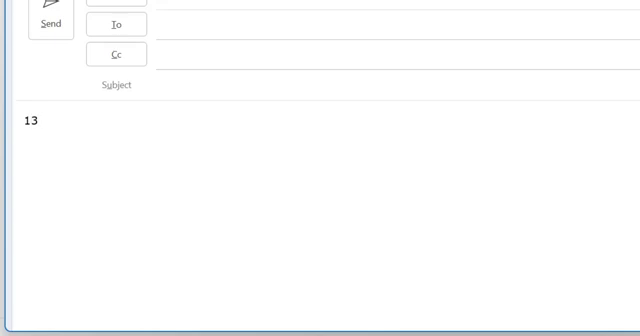
pyautogui.write('210')
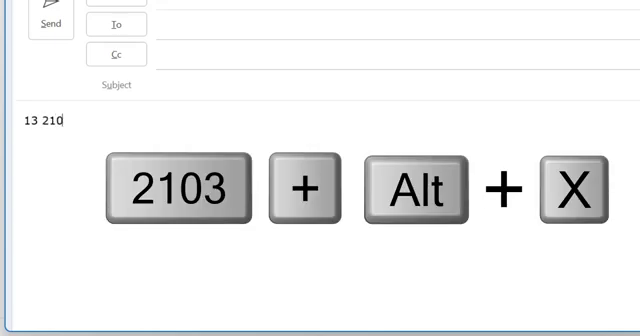
pyautogui.press('alt+x')
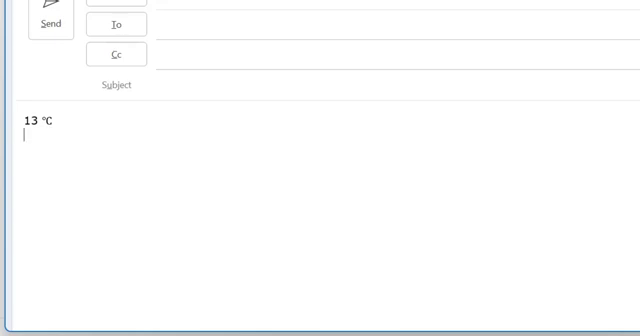
pyautogui.write('13')
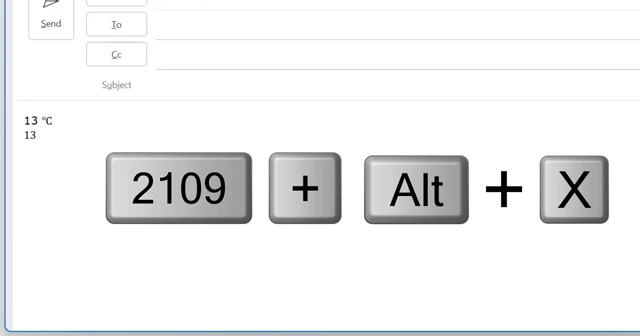
pyautogui.write('2109')
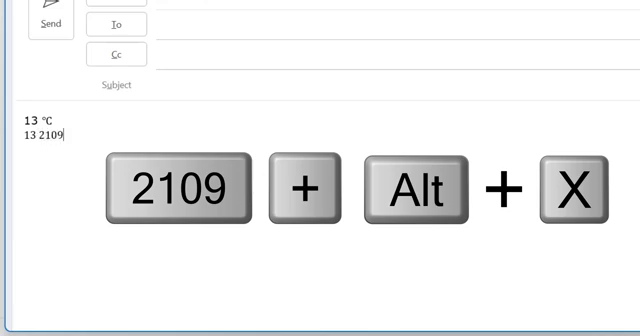
pyautogui.press('alt+x')
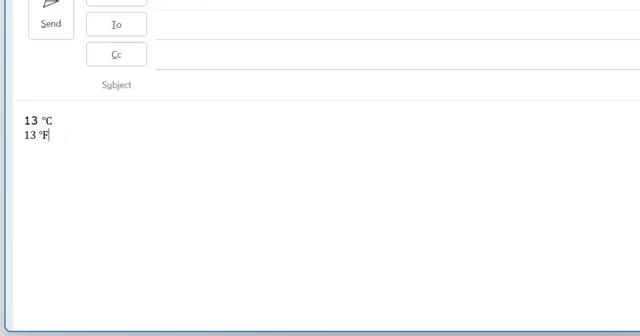